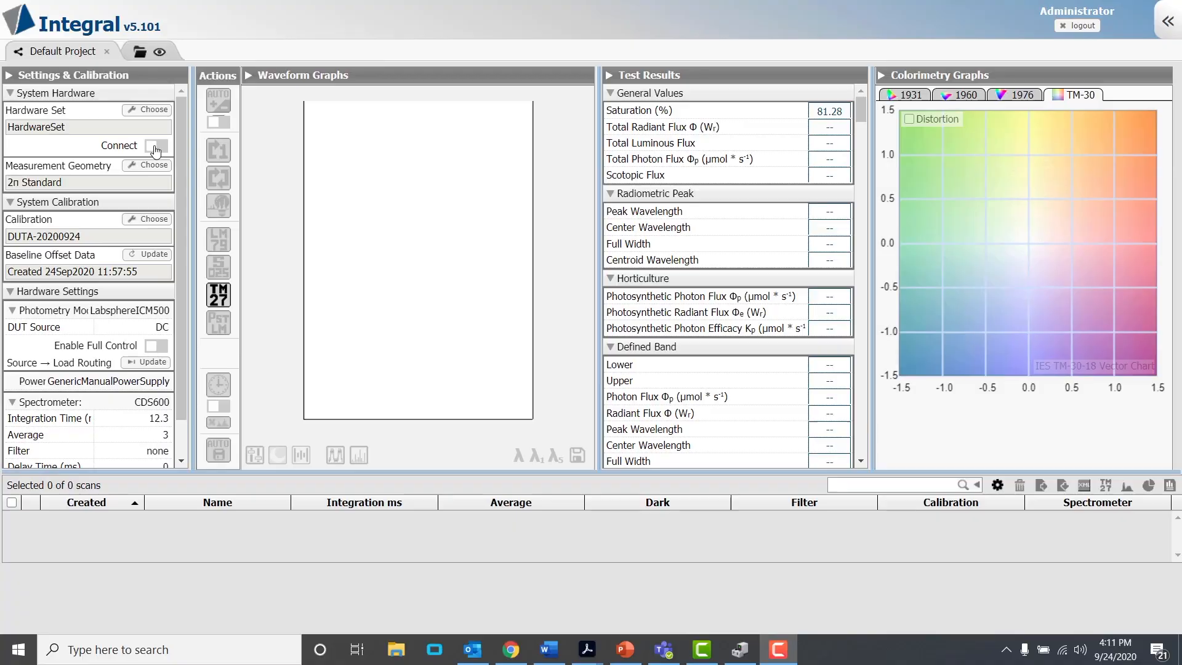
# Switch on the System Hardware Connect toggle and let the hardware connection finish
pyautogui.click(156, 145)
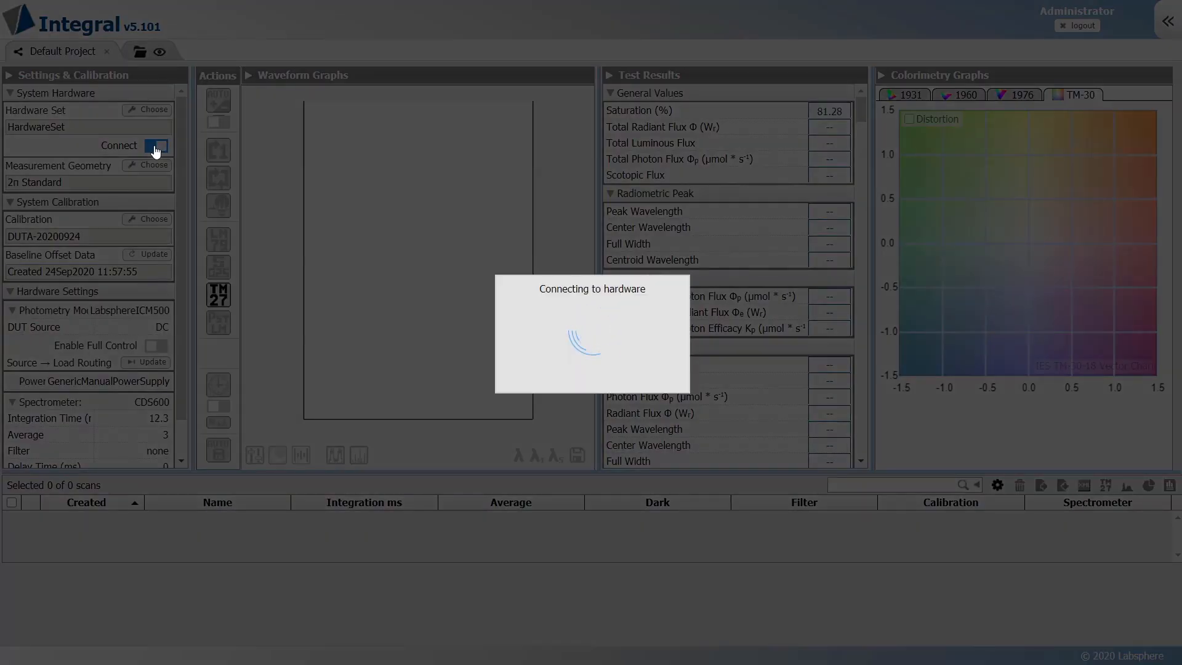
pyautogui.click(156, 146)
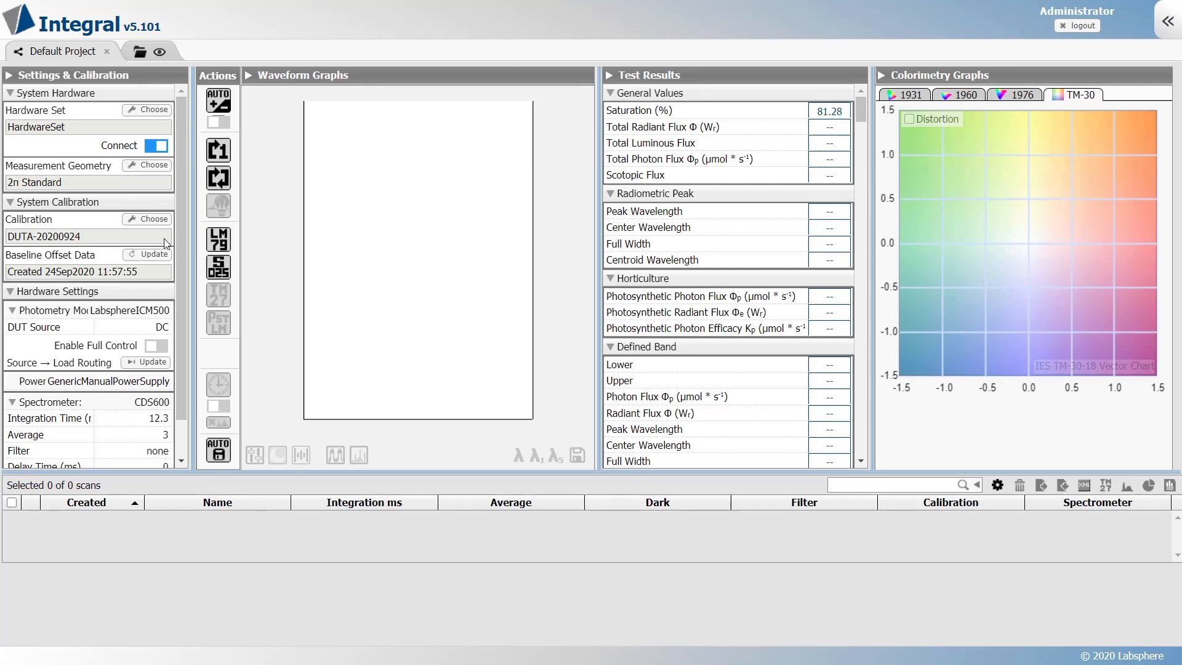
pyautogui.moveTo(217, 101)
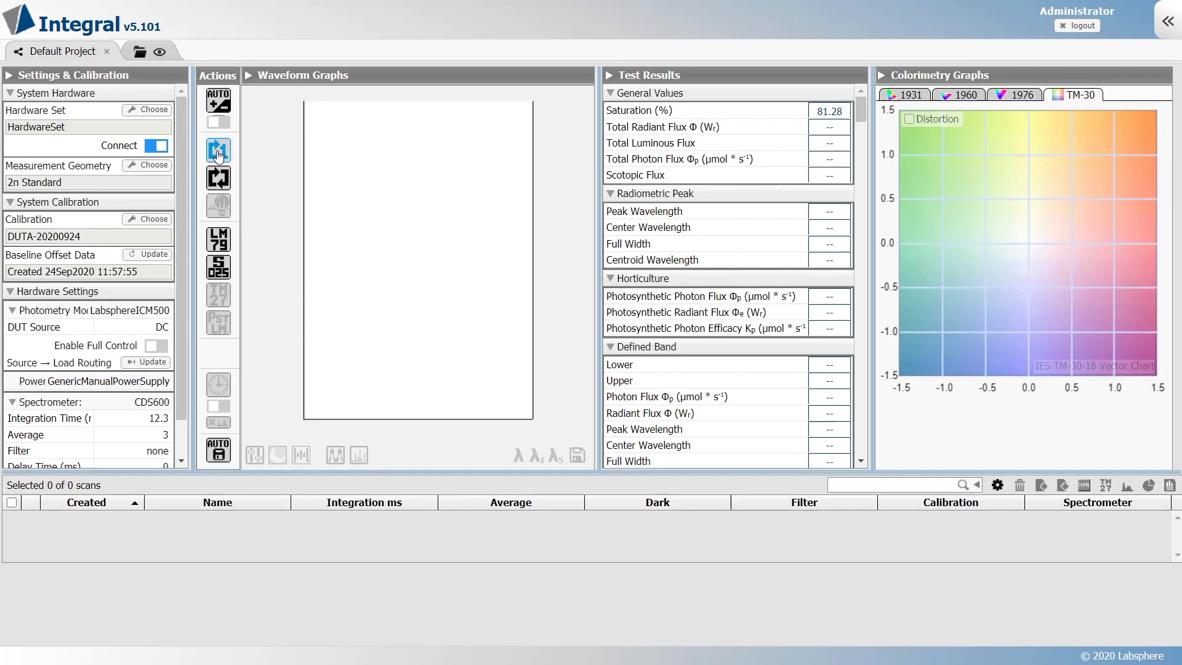
# Capture a single scan of the light source and apply calibration to get spectral flux
pyautogui.click(218, 149)
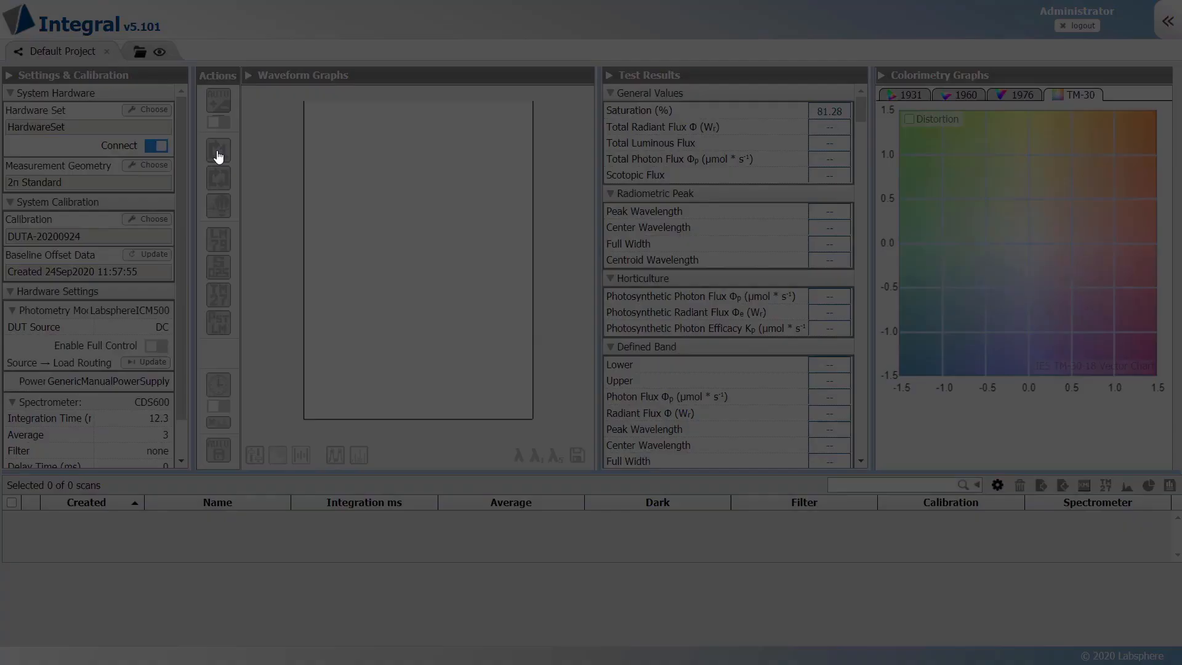
pyautogui.click(218, 148)
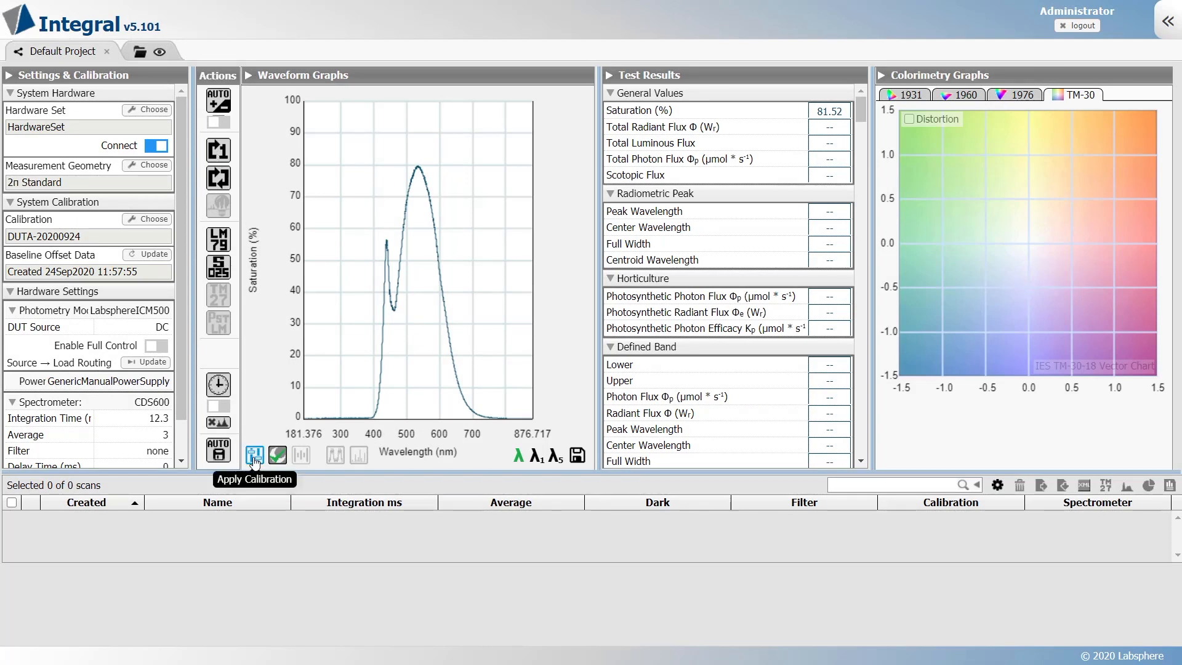
pyautogui.click(255, 454)
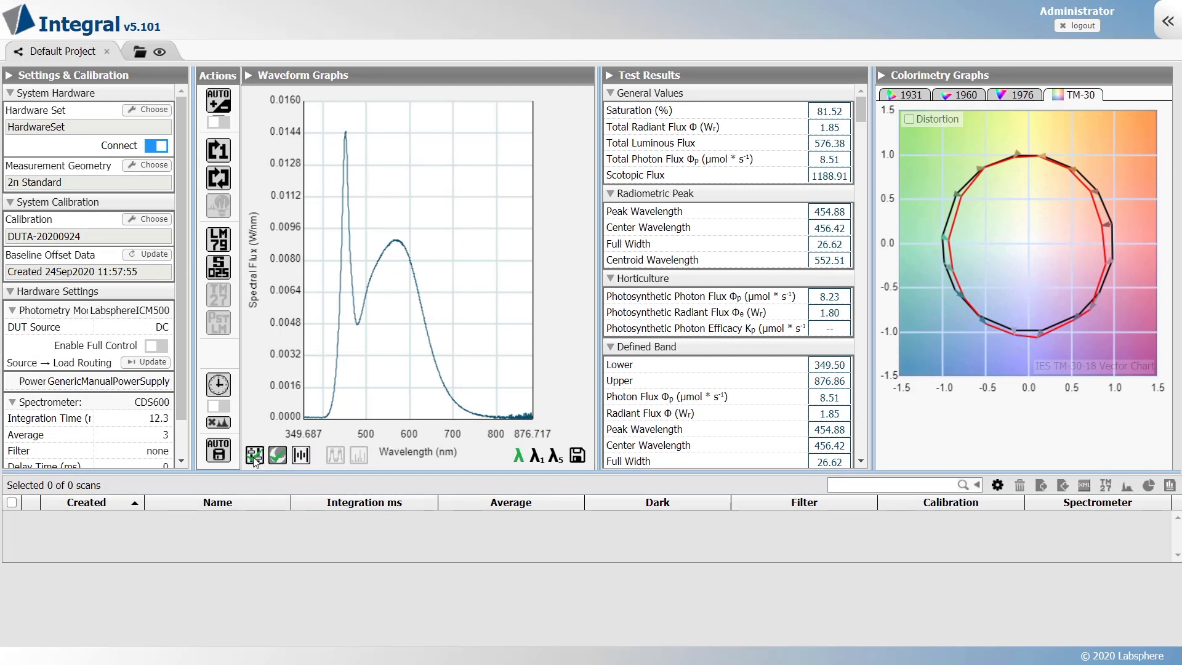
pyautogui.moveTo(662, 144)
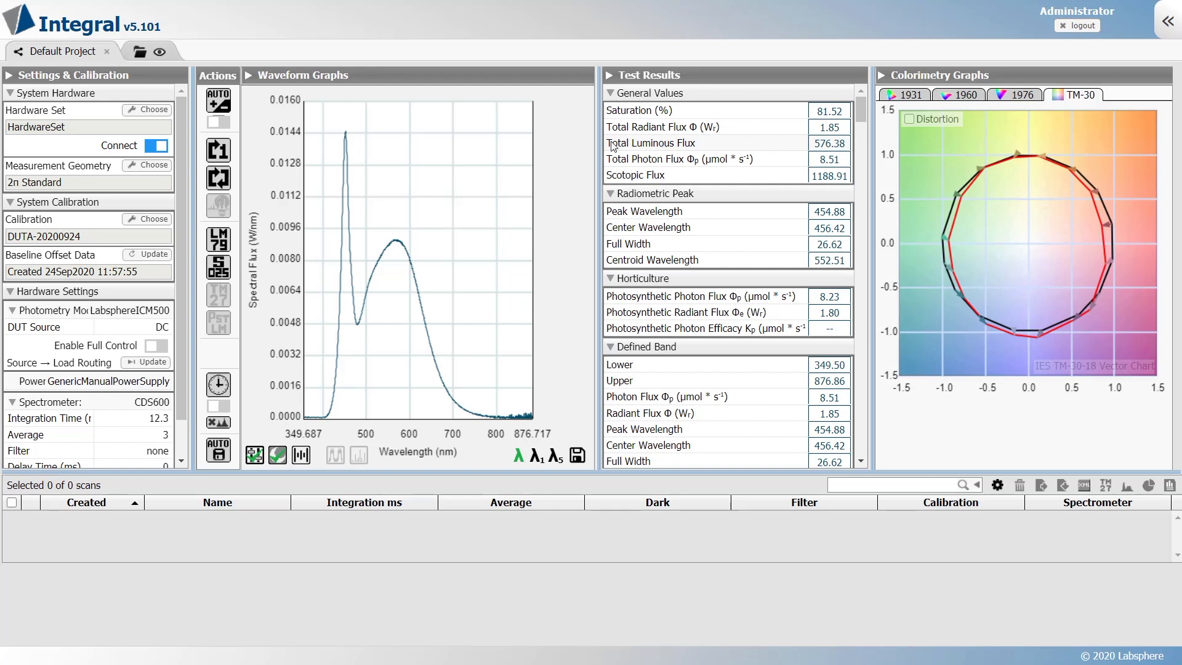
pyautogui.moveTo(608, 180)
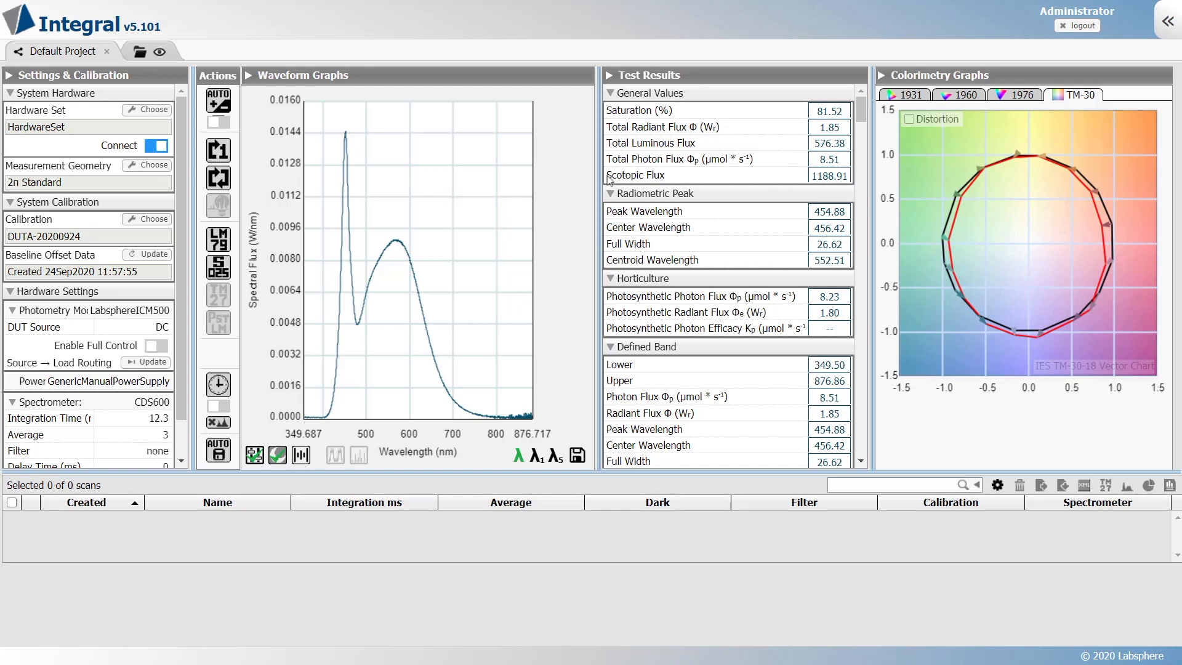
pyautogui.moveTo(577, 455)
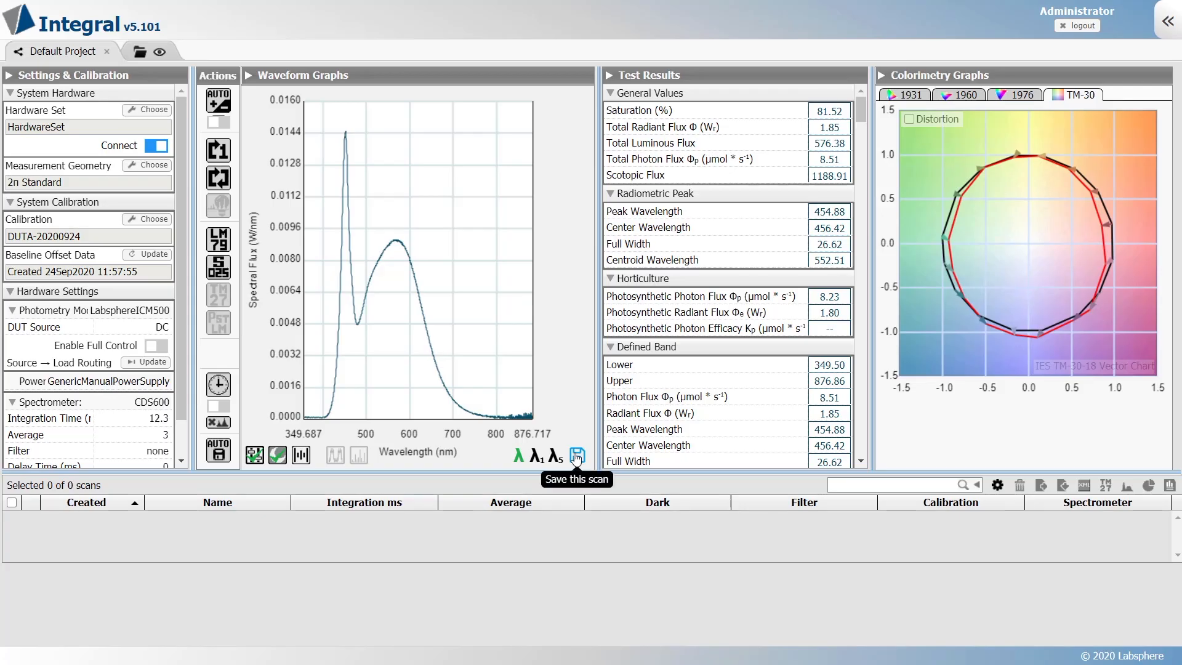
# Save the calibrated scan under the default name 2PI-DUTA-20200924 and description
pyautogui.click(577, 456)
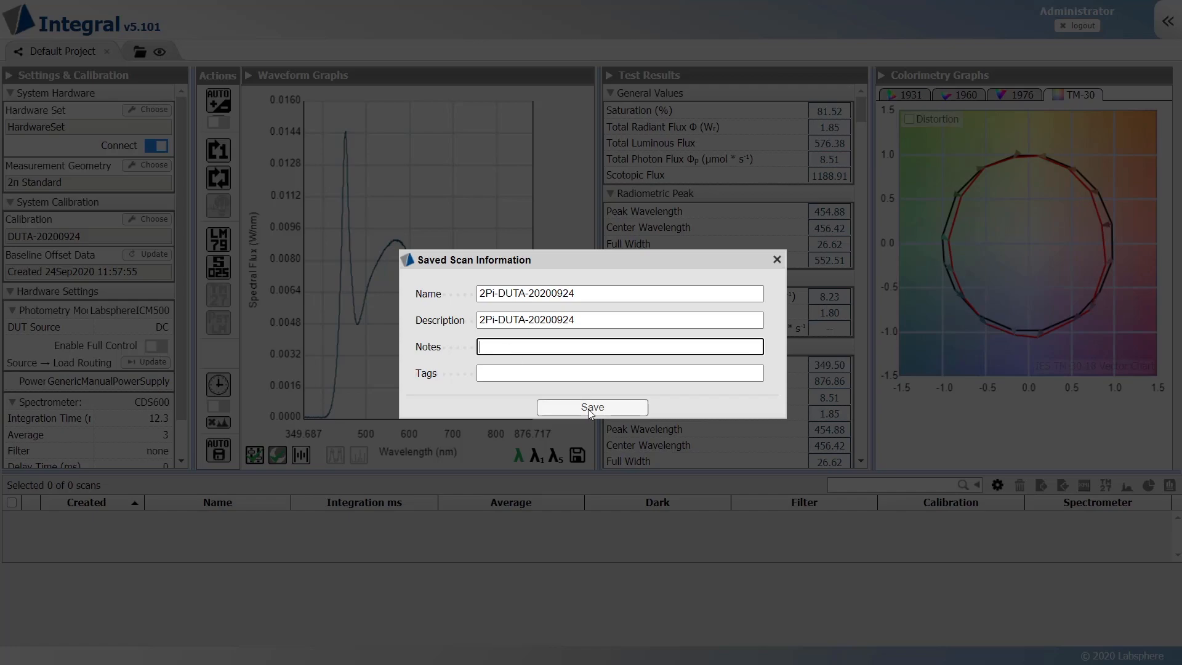
pyautogui.click(592, 407)
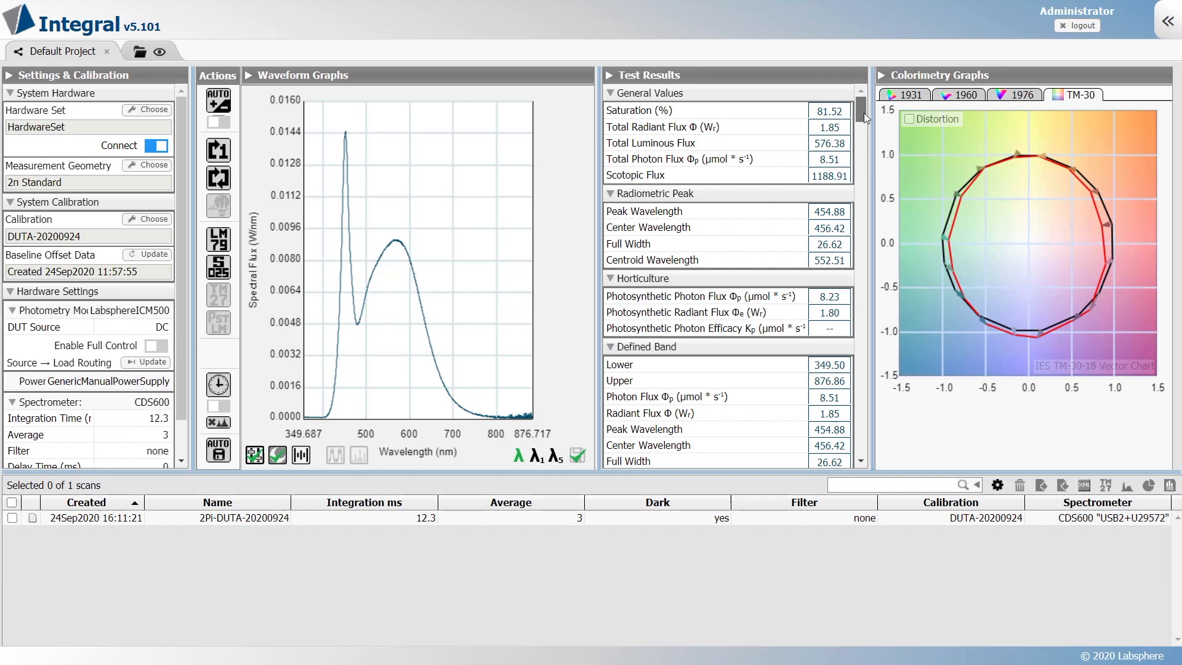
# Review the CRI and CQS test results and view the CIE 1960 and 1976 diagrams
pyautogui.scroll(-3)
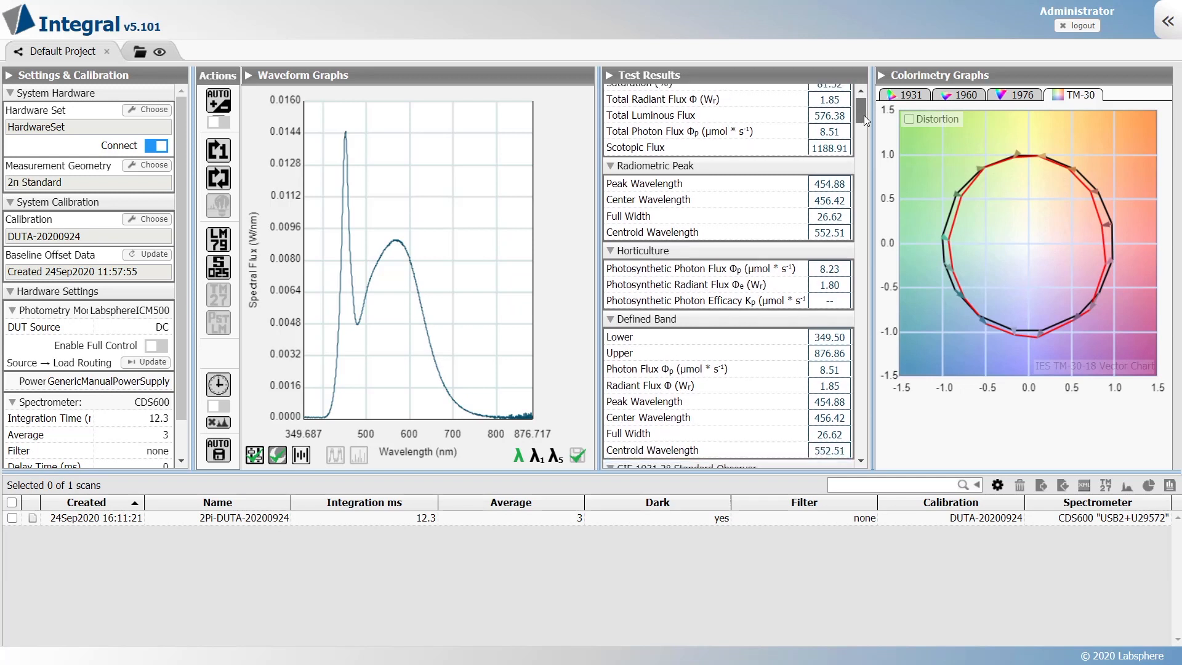
pyautogui.scroll(-3)
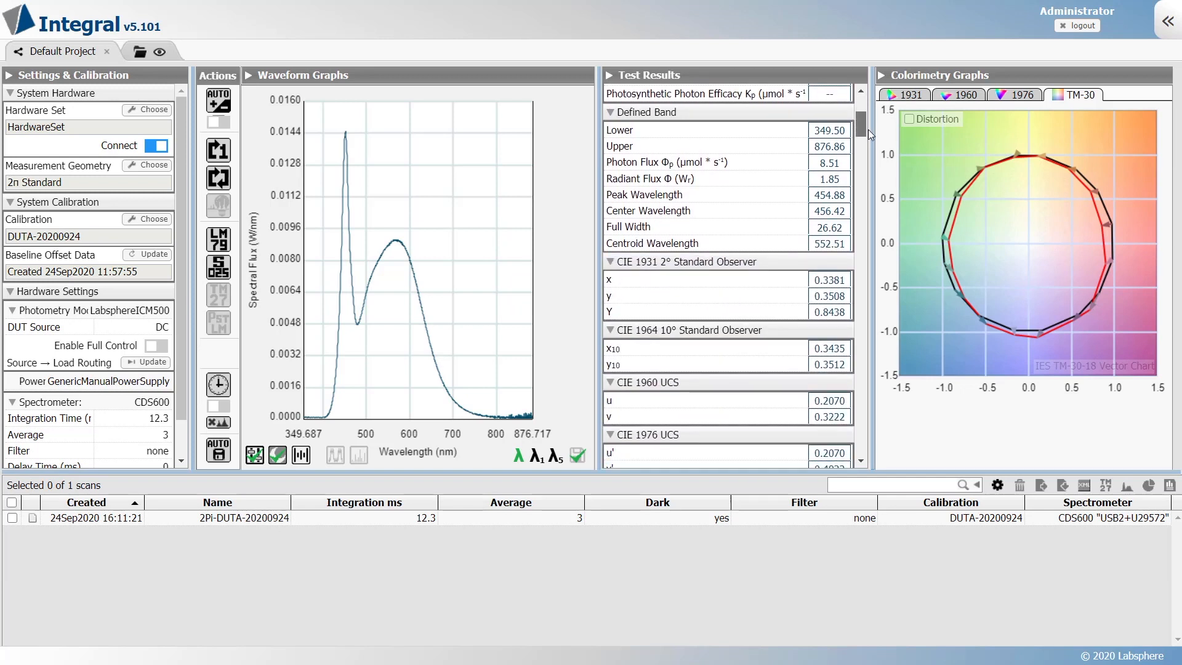
pyautogui.scroll(-3)
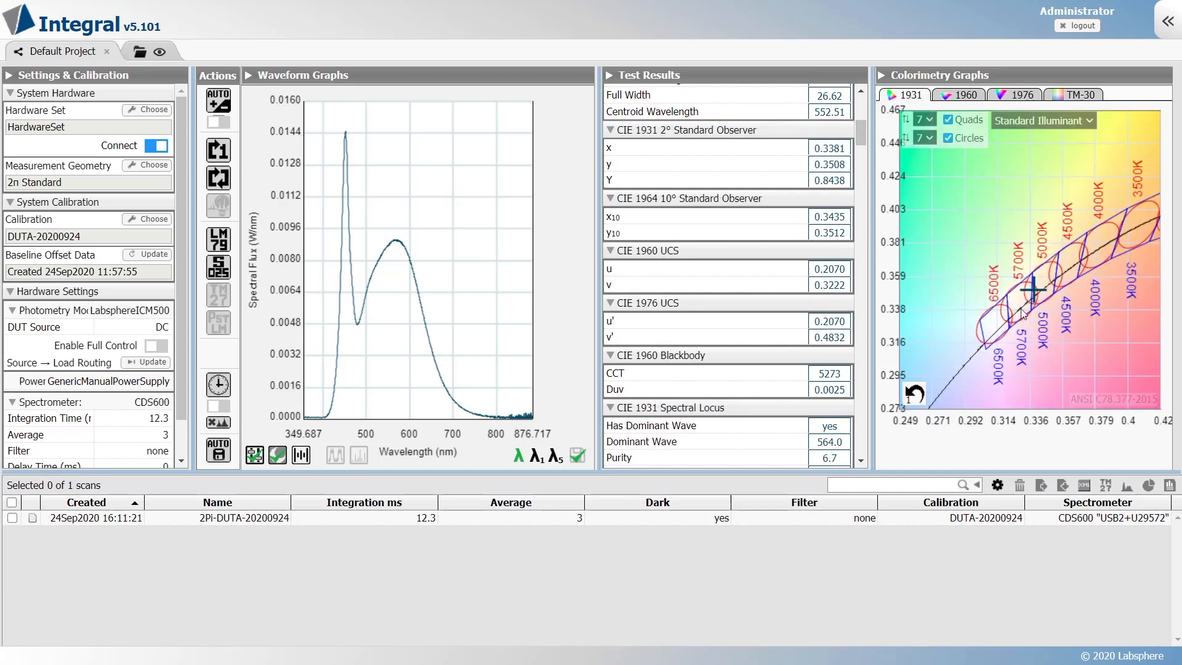
pyautogui.moveTo(1008, 267)
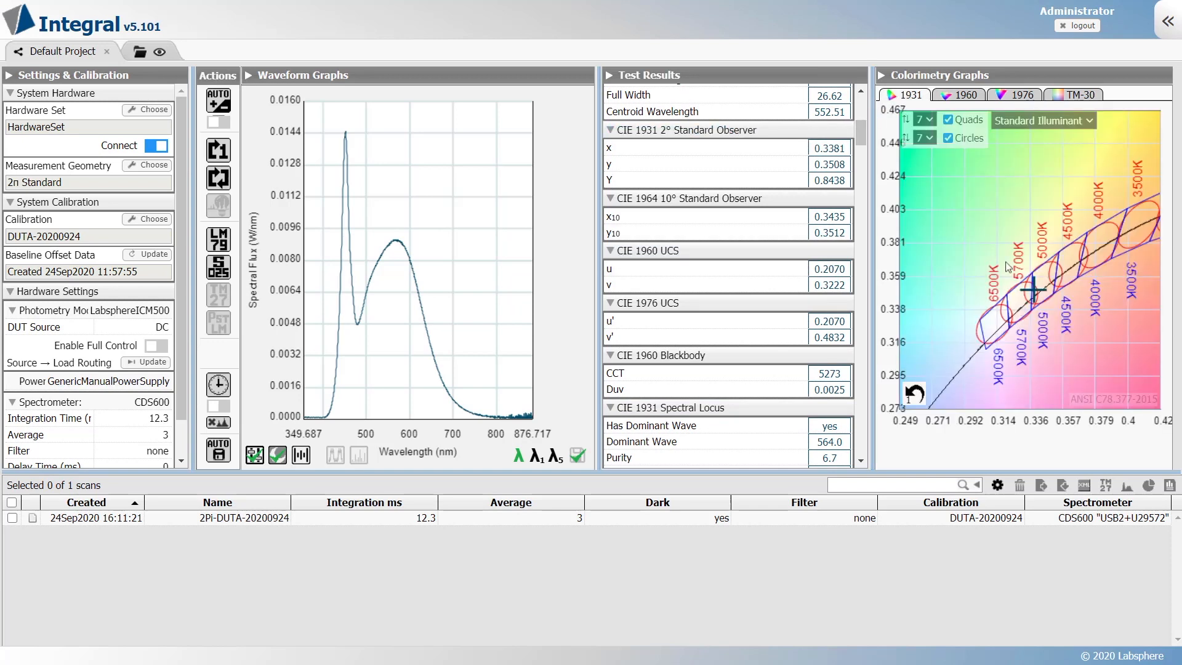
pyautogui.click(966, 94)
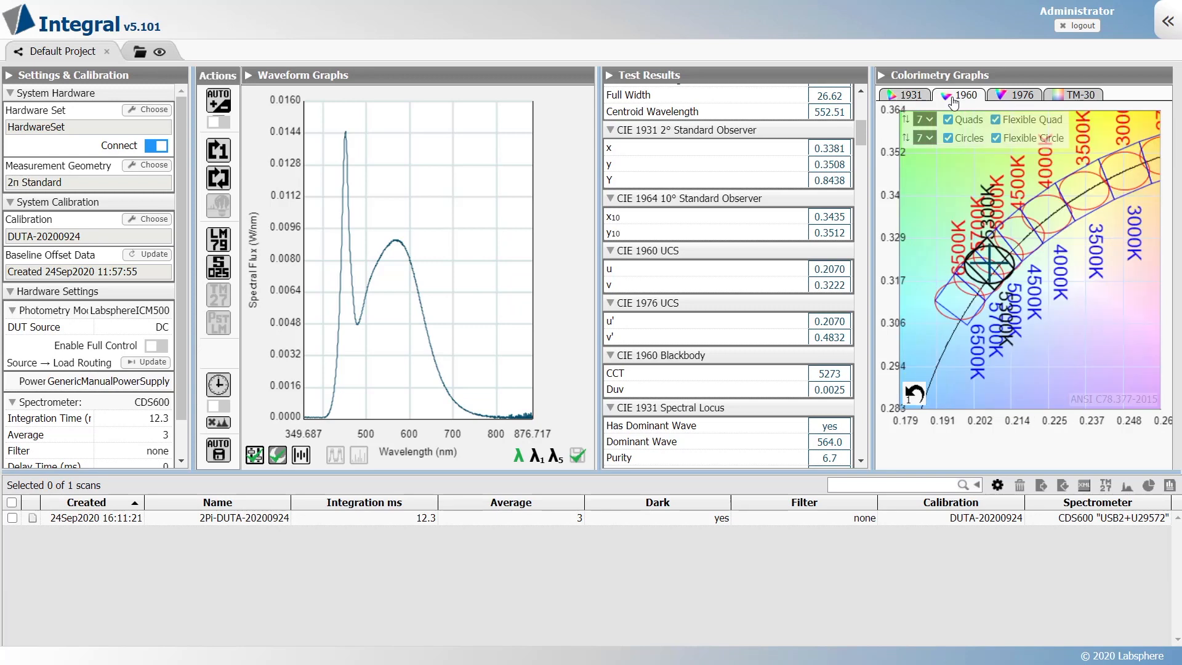
pyautogui.click(1021, 94)
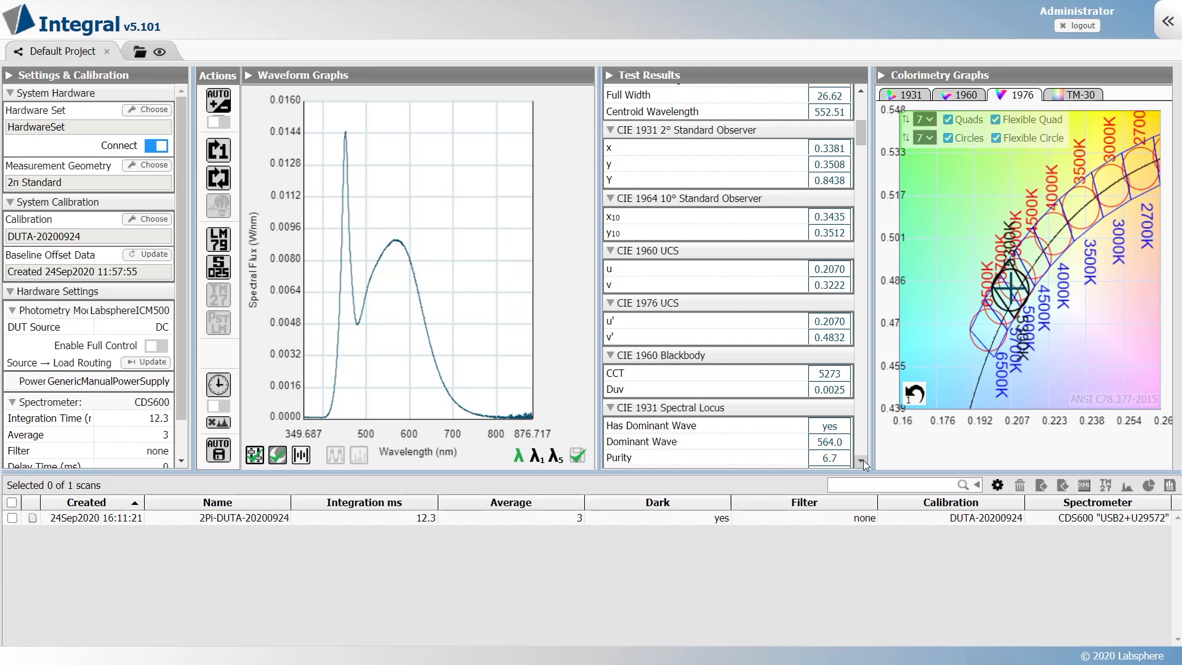
# Review the TM-30 results and display the TM-30 colour vector graph
pyautogui.scroll(-3)
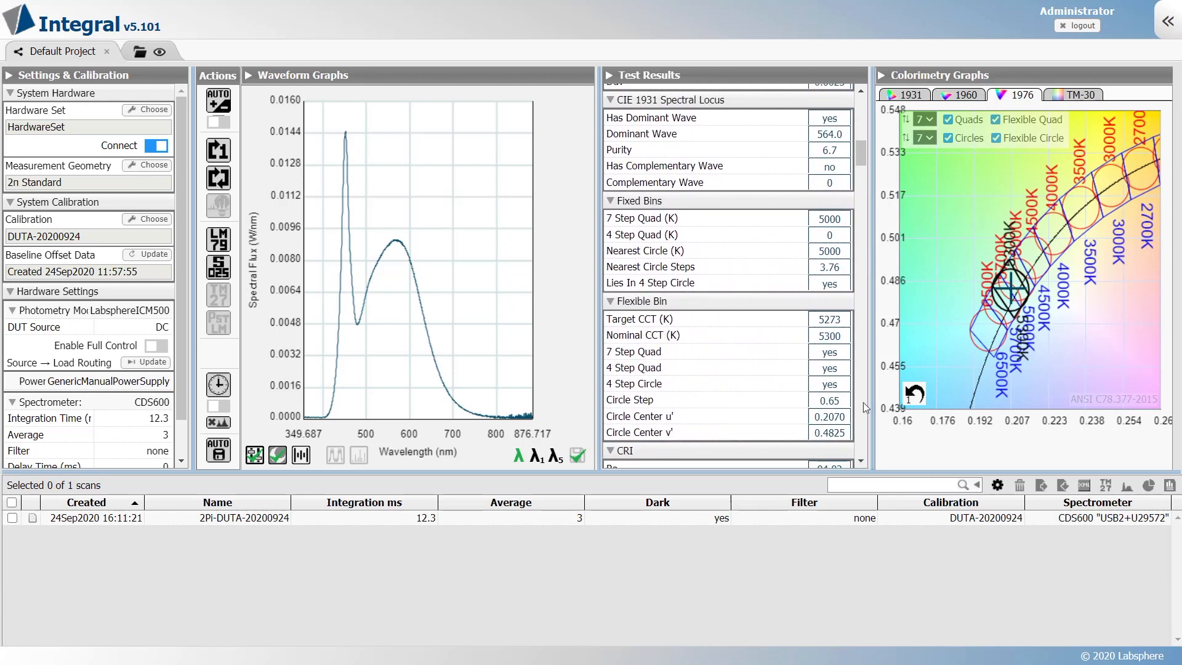
pyautogui.scroll(-3)
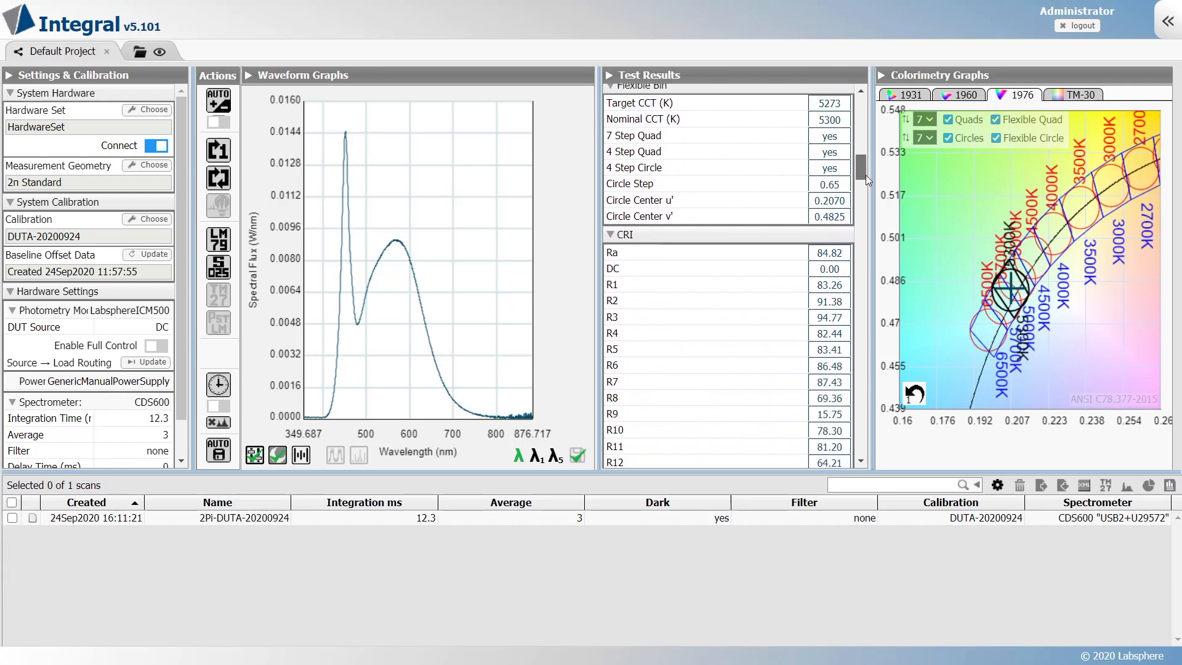
pyautogui.scroll(-3)
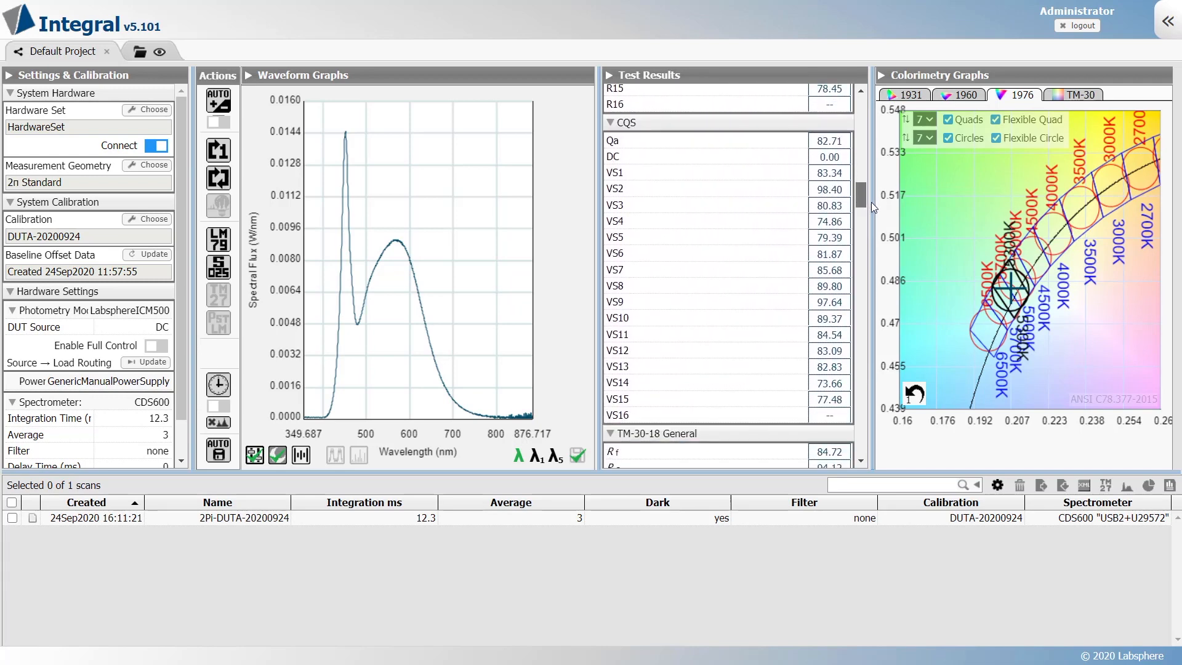
pyautogui.scroll(-3)
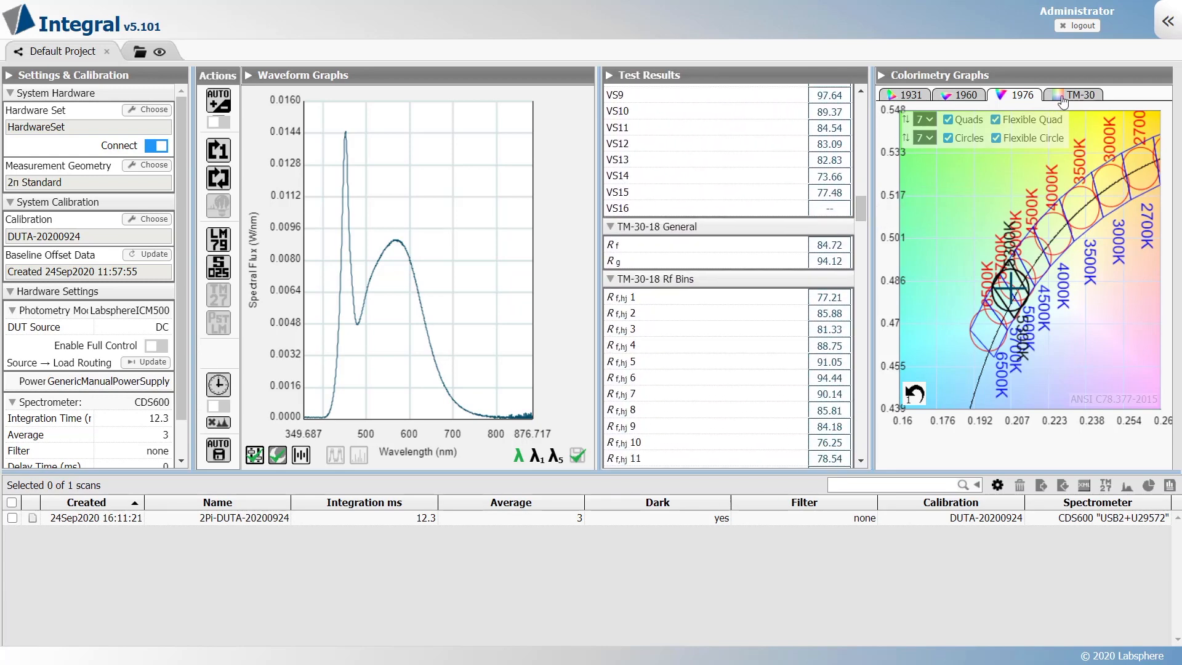
pyautogui.click(1078, 94)
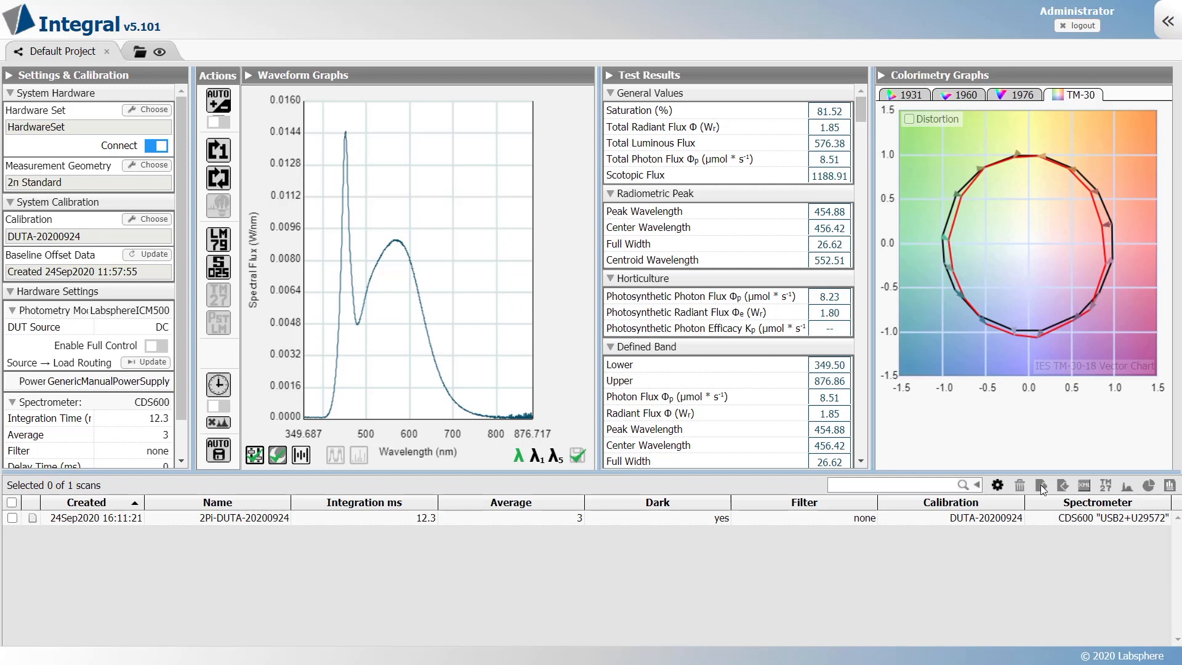
# Export the selected saved scan as CSV and open the downloaded file in Excel
pyautogui.click(13, 518)
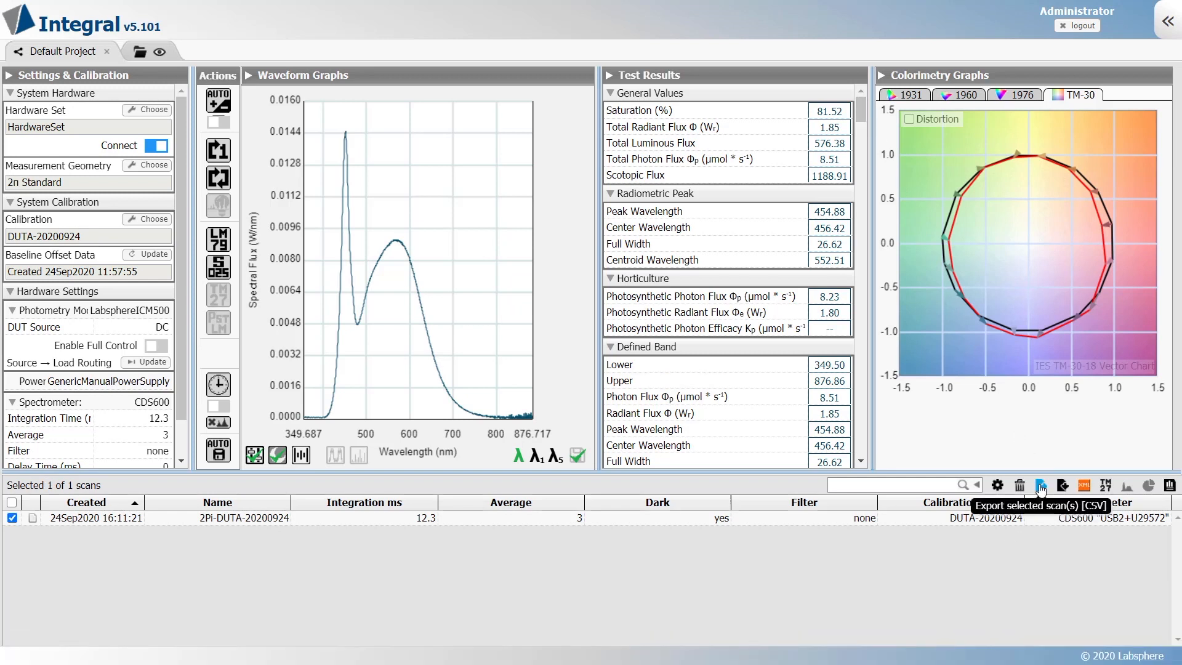
pyautogui.click(1040, 486)
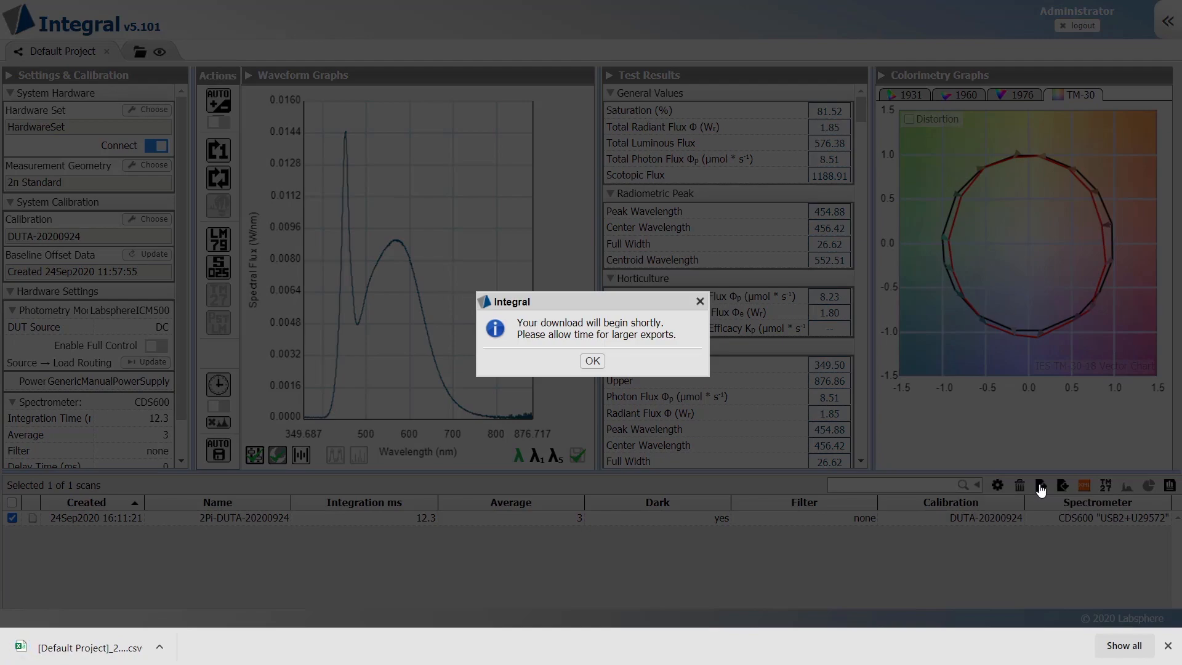
pyautogui.click(592, 360)
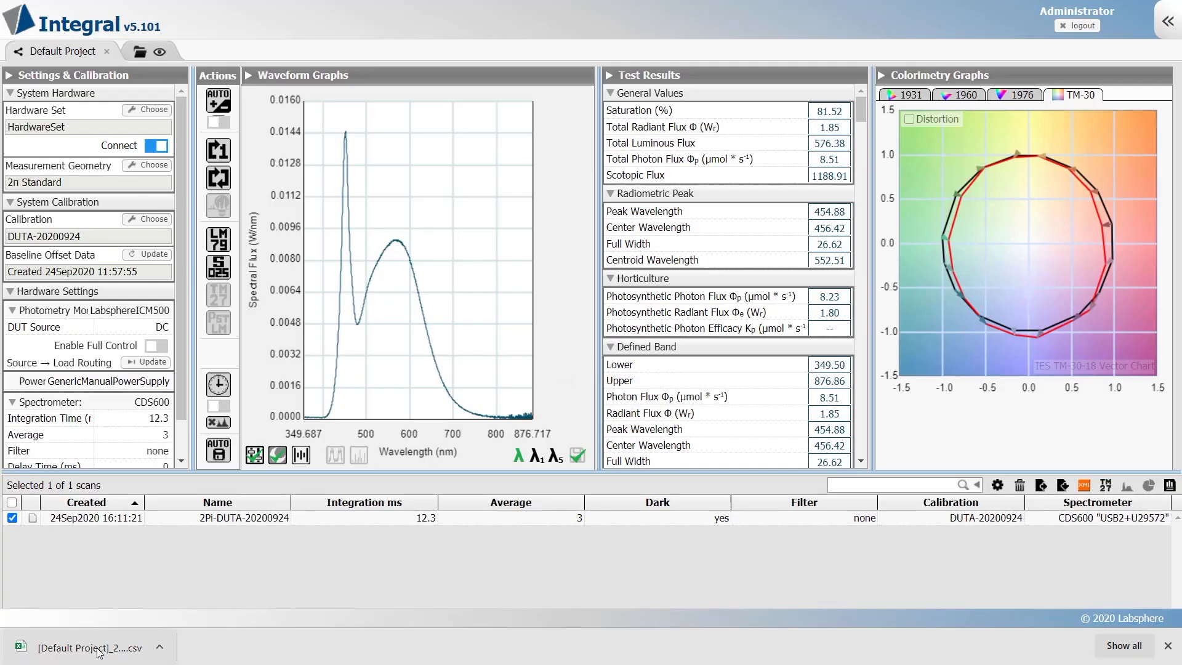
pyautogui.click(90, 647)
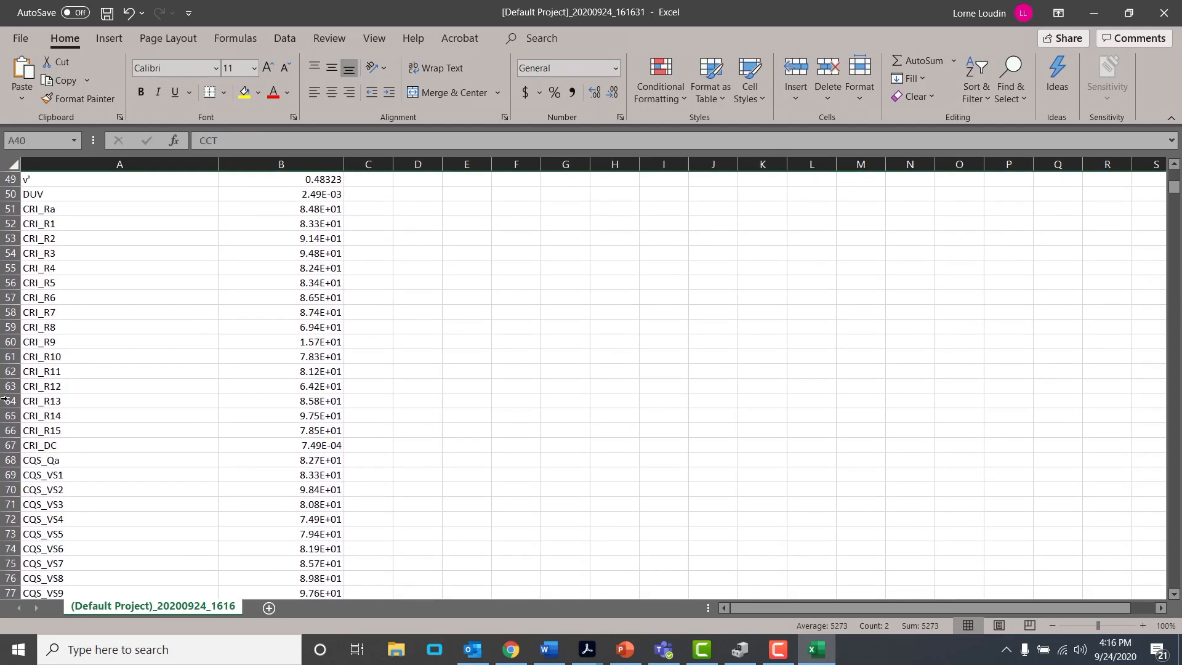
# Scroll past the TM-30 Rf values to the Spectral Data heading at row 272
pyautogui.scroll(-3)
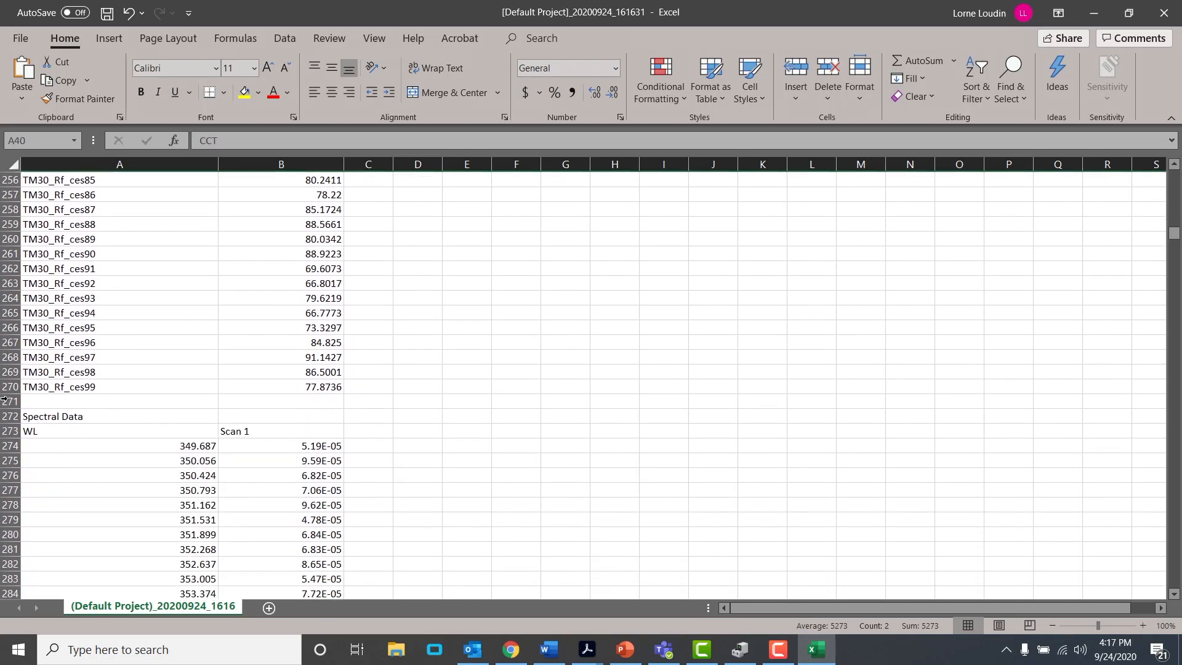
pyautogui.click(119, 282)
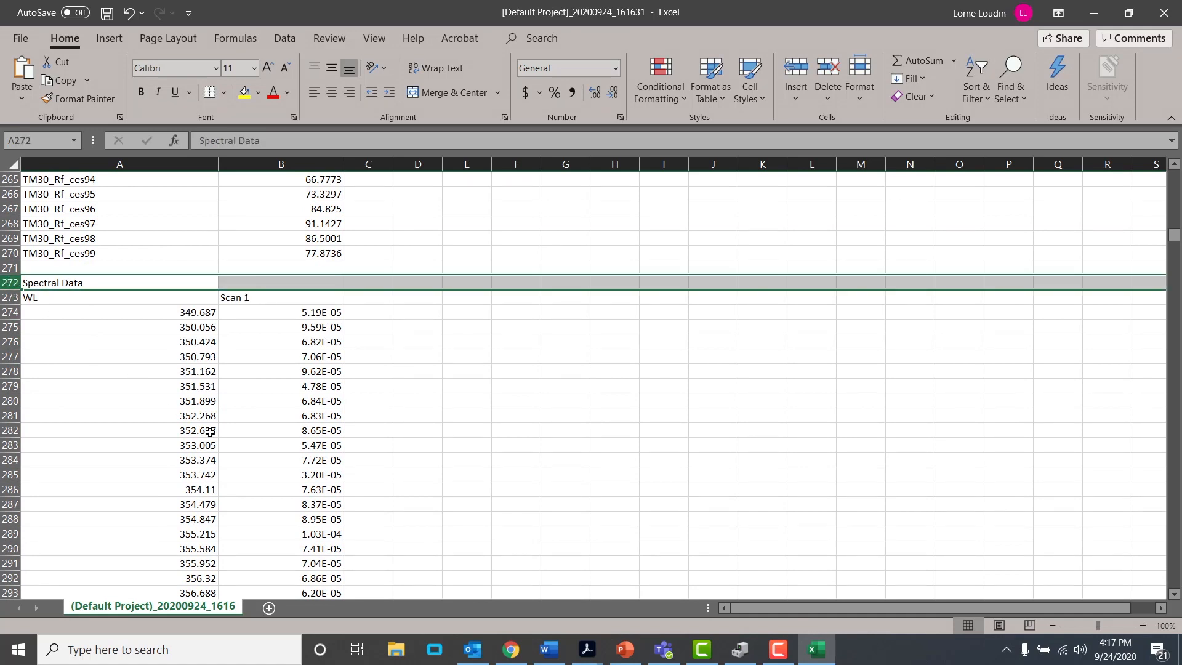
pyautogui.moveTo(339, 312)
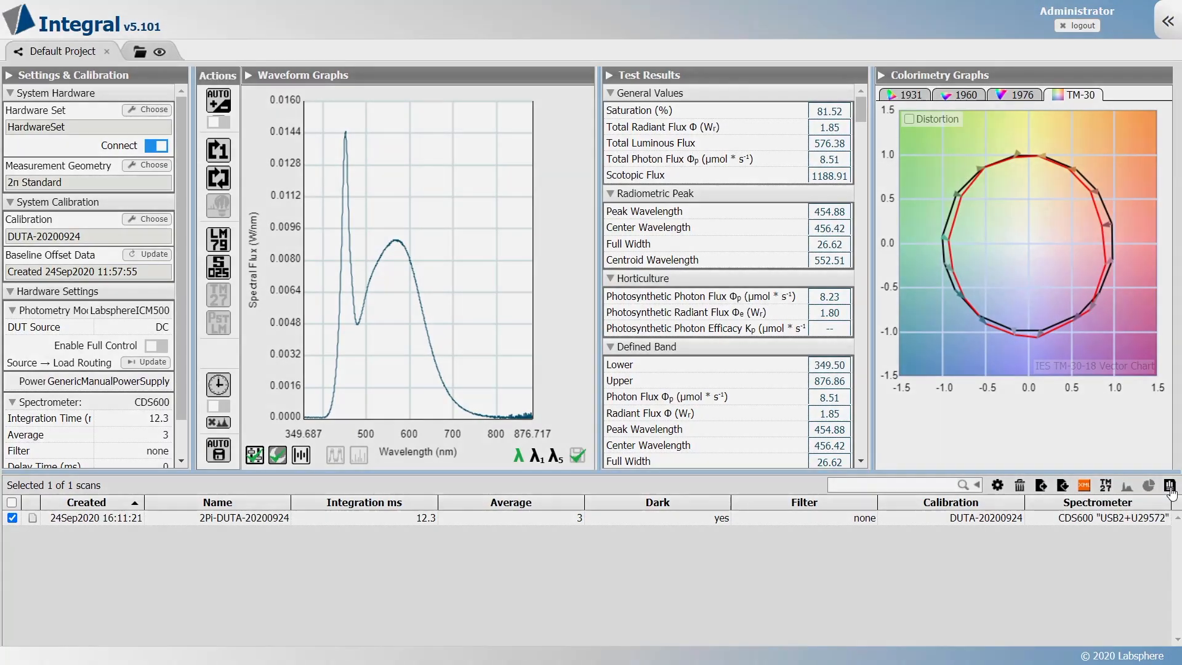
# Generate an LM-79 report for the scan from the Input Report Values form
pyautogui.click(1171, 486)
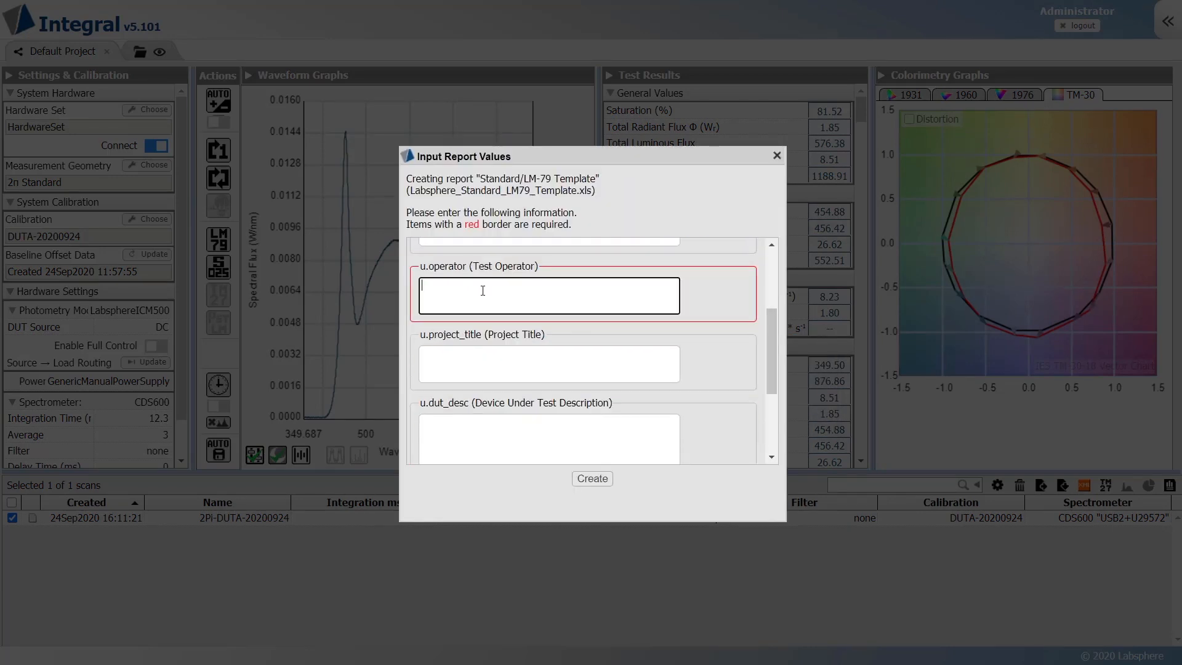
pyautogui.scroll(-3)
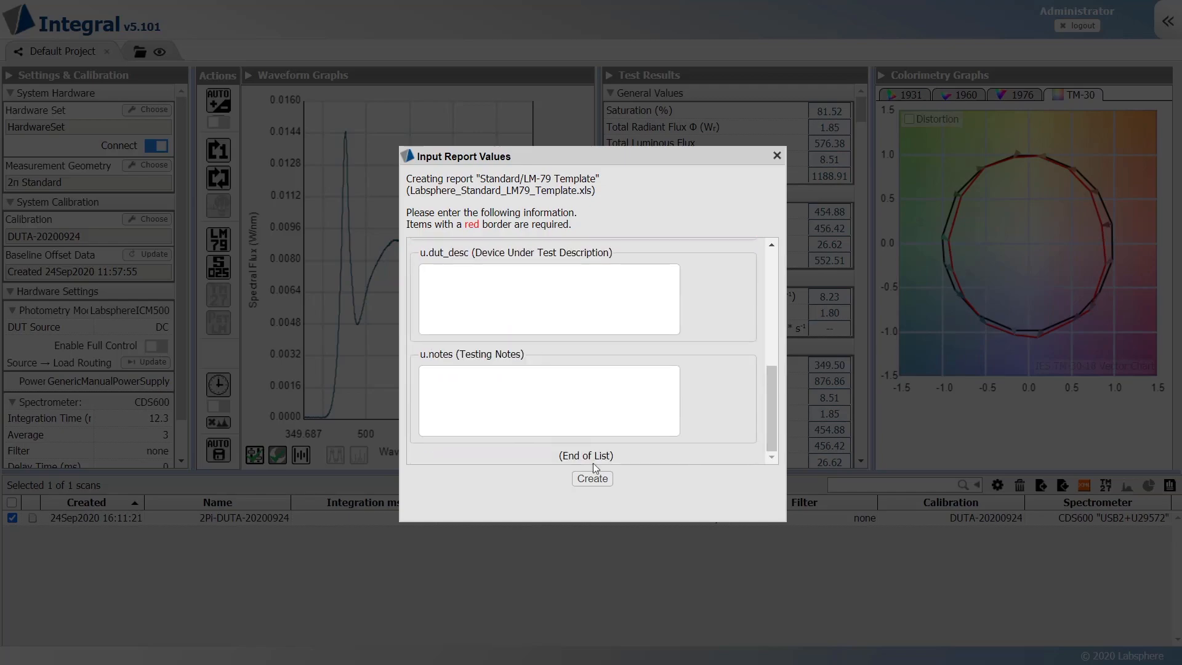
pyautogui.click(592, 478)
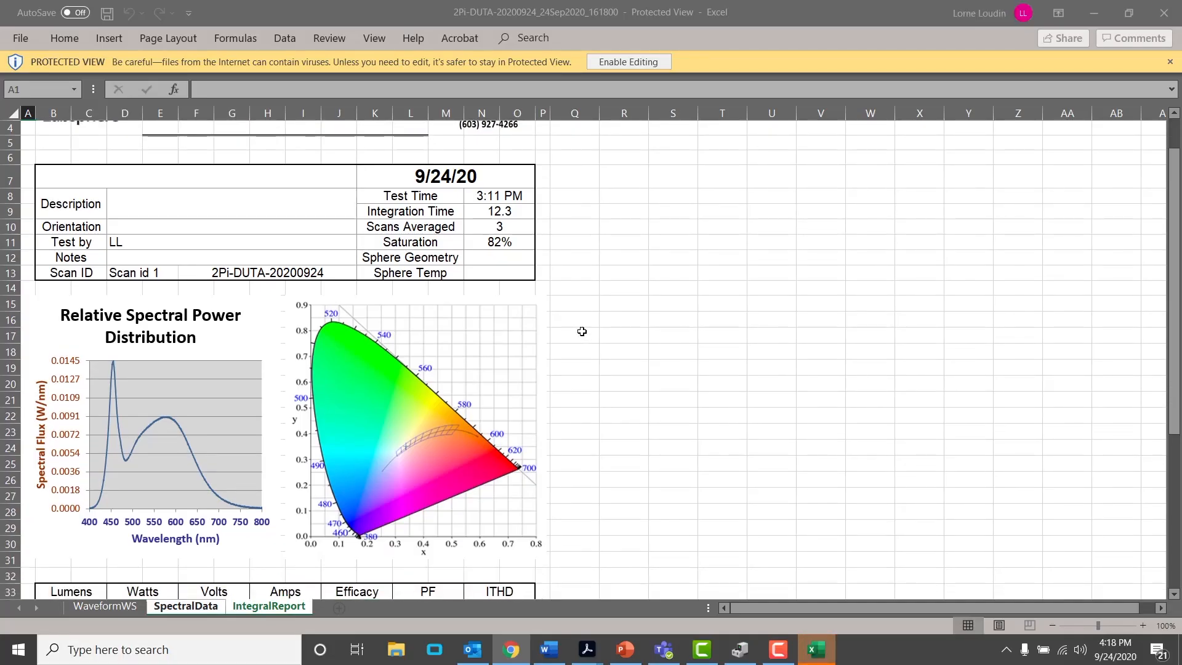
# Scroll the IntegralReport sheet to view lumens, CCT, CRI, chromaticity and R1–R14 values
pyautogui.scroll(-3)
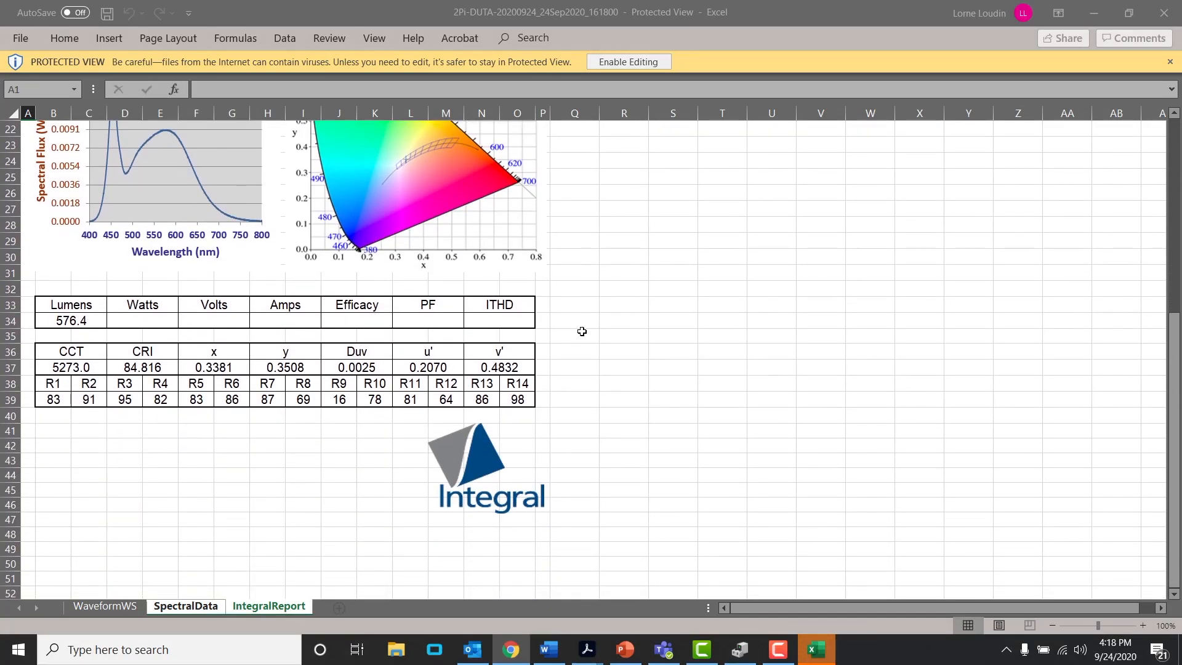